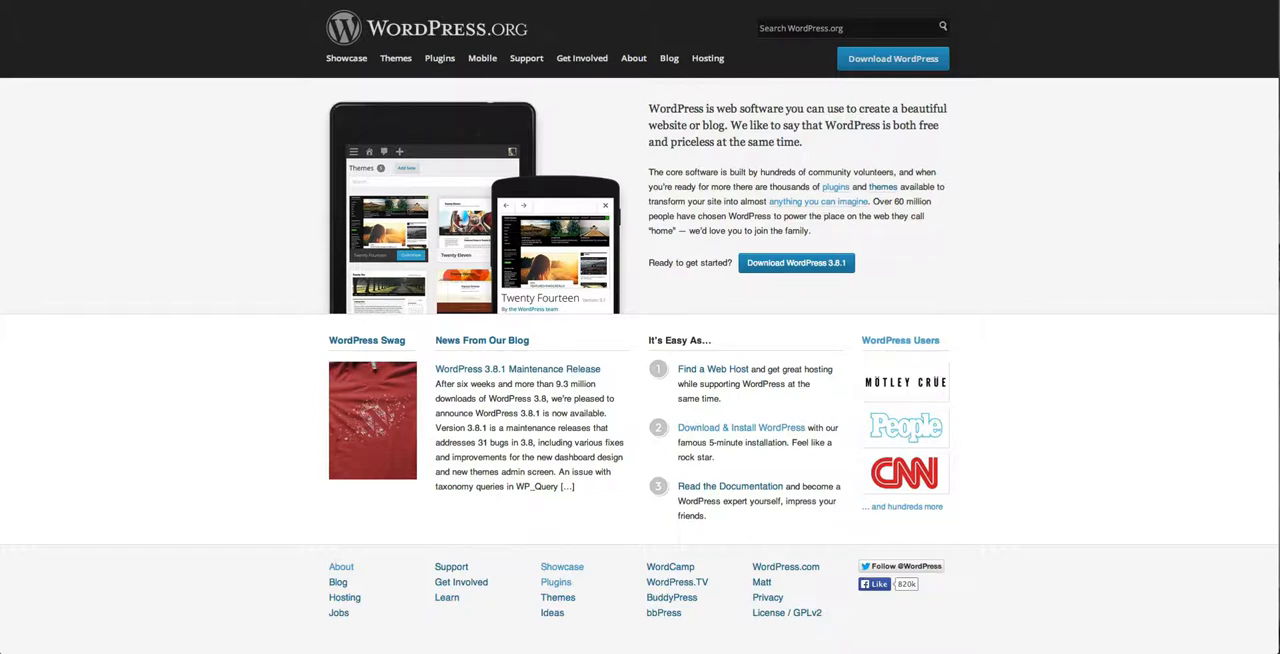
pyautogui.moveTo(526, 58)
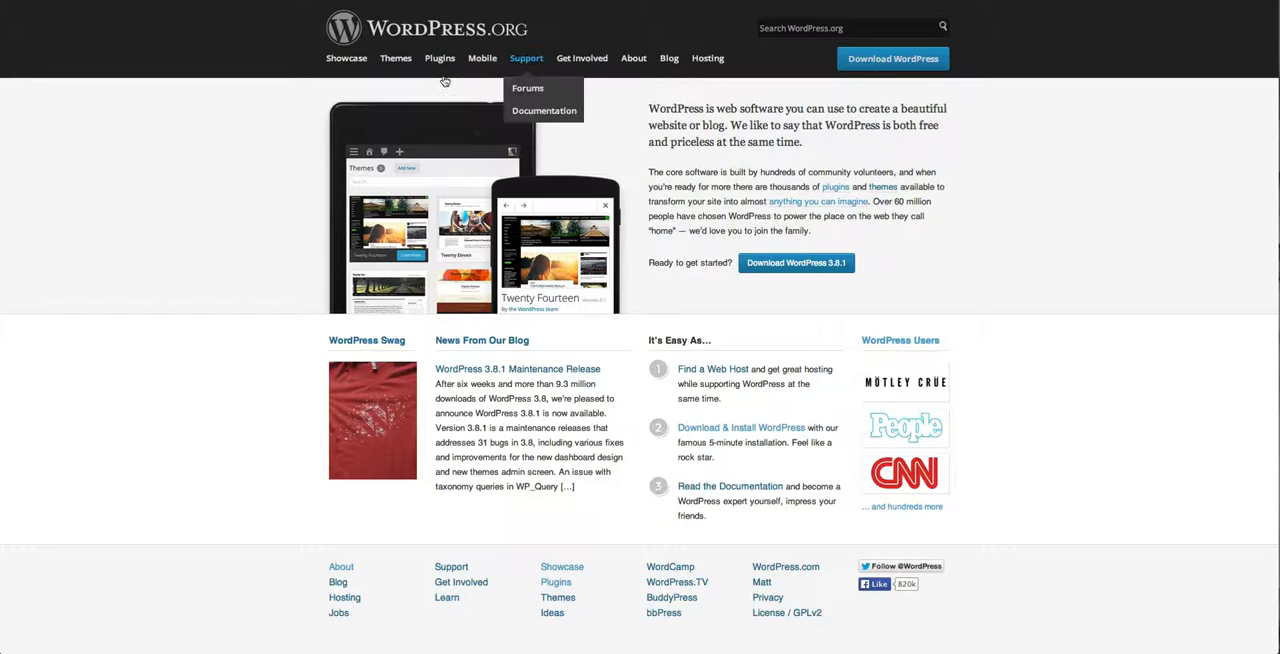
# Browse the 2,366-theme WordPress.org directory through its featured and most popular themes.
pyautogui.click(395, 58)
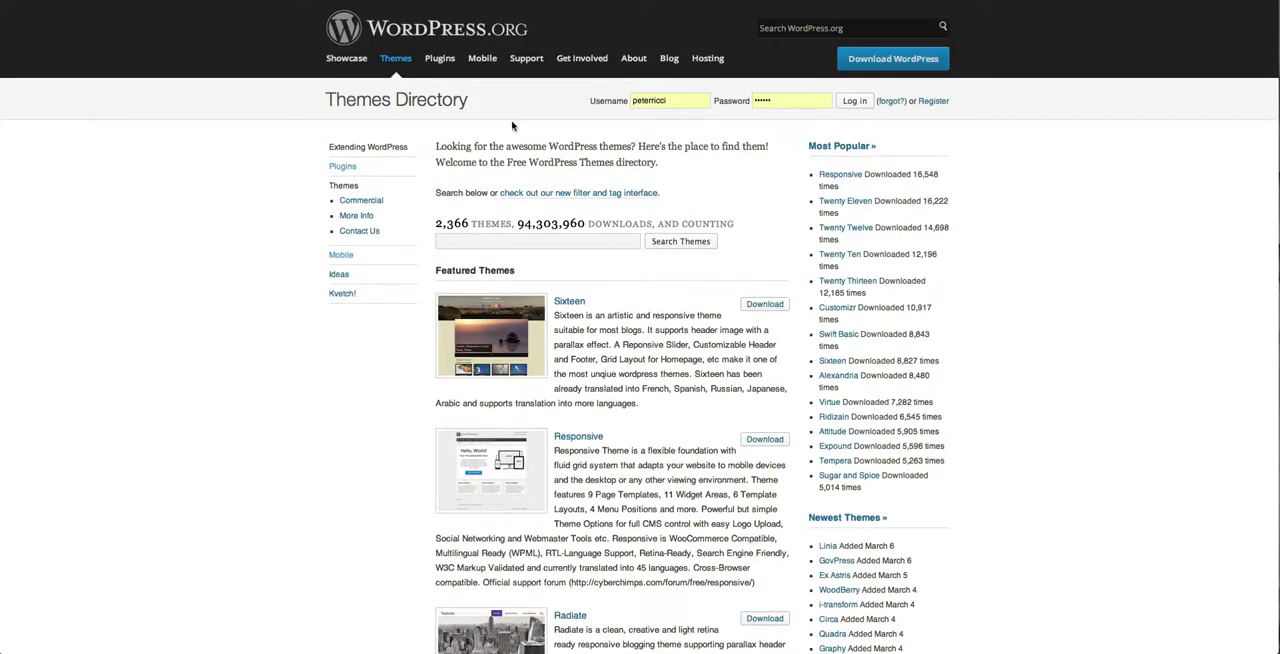
pyautogui.moveTo(500, 224)
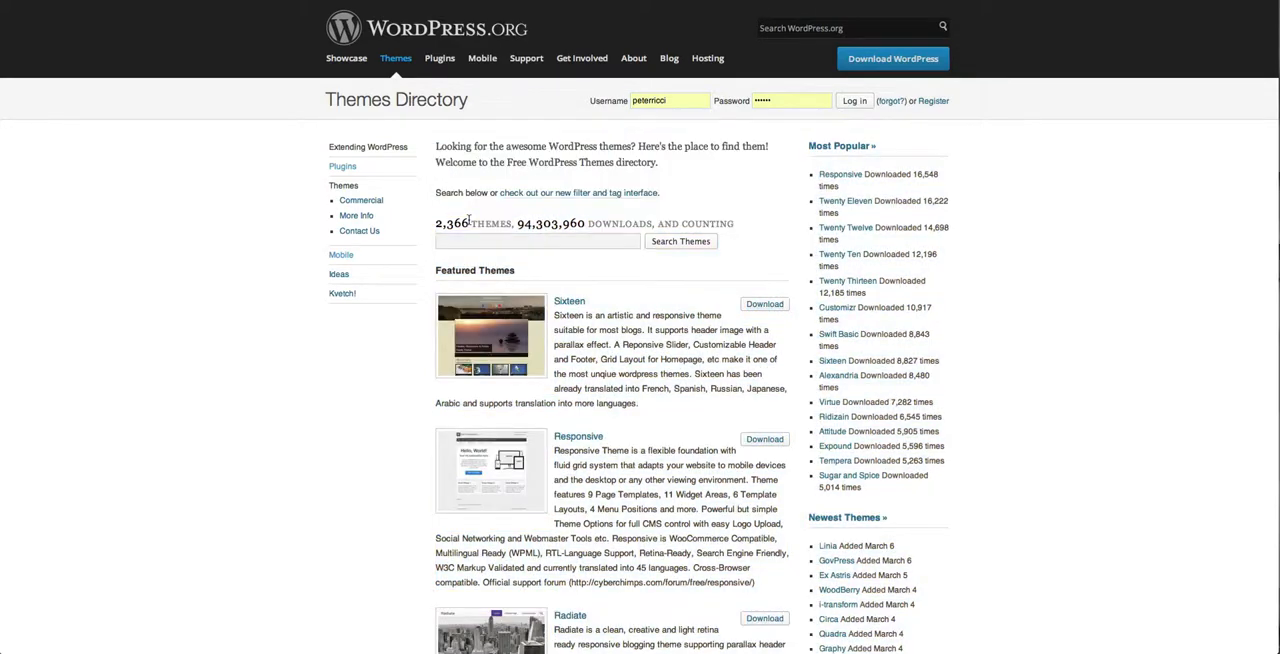
pyautogui.scroll(-3)
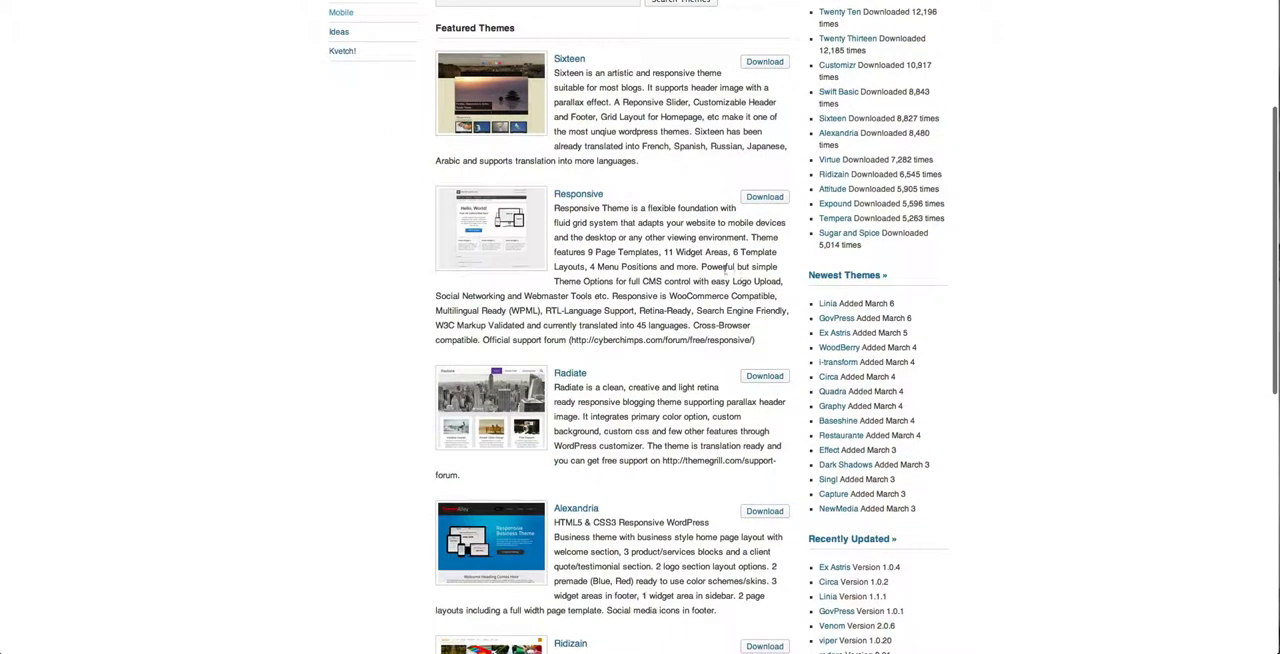
pyautogui.scroll(-3)
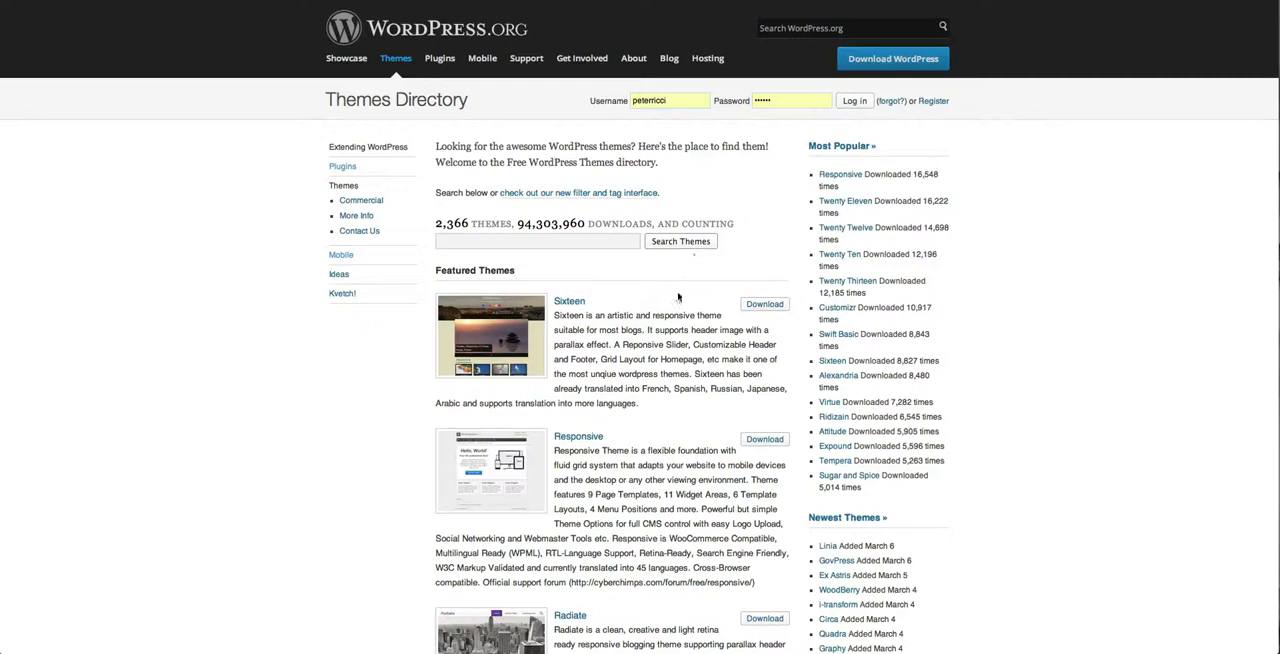
pyautogui.scroll(-3)
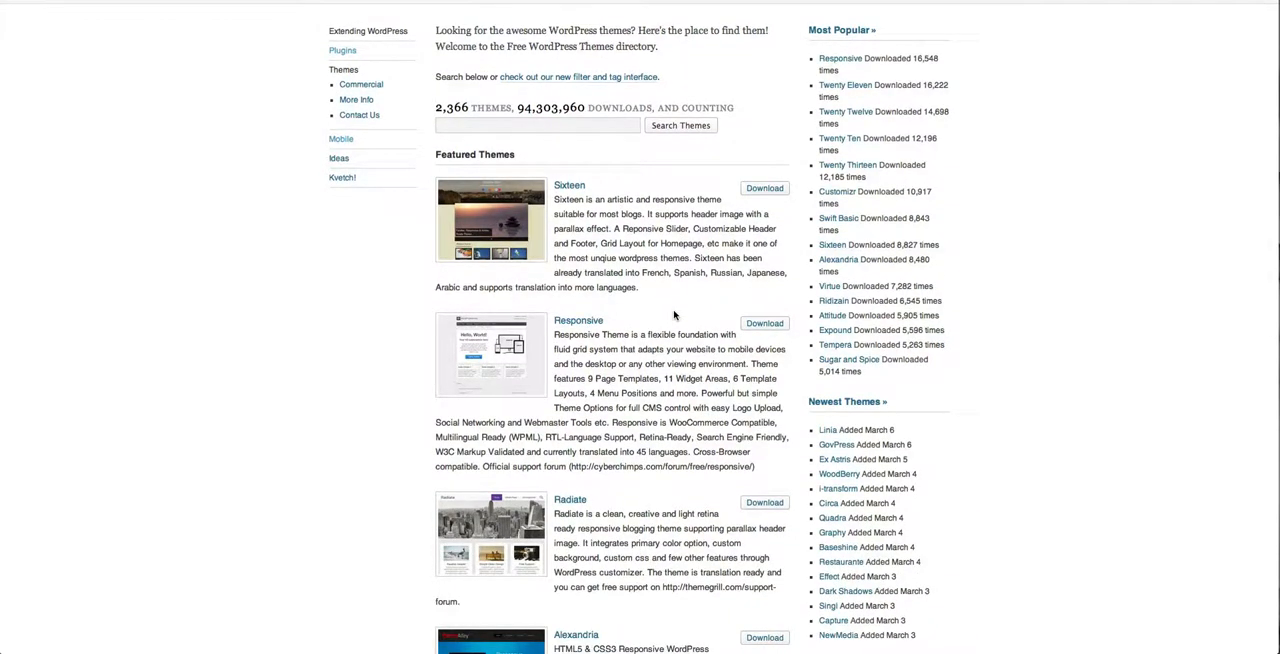
pyautogui.scroll(-3)
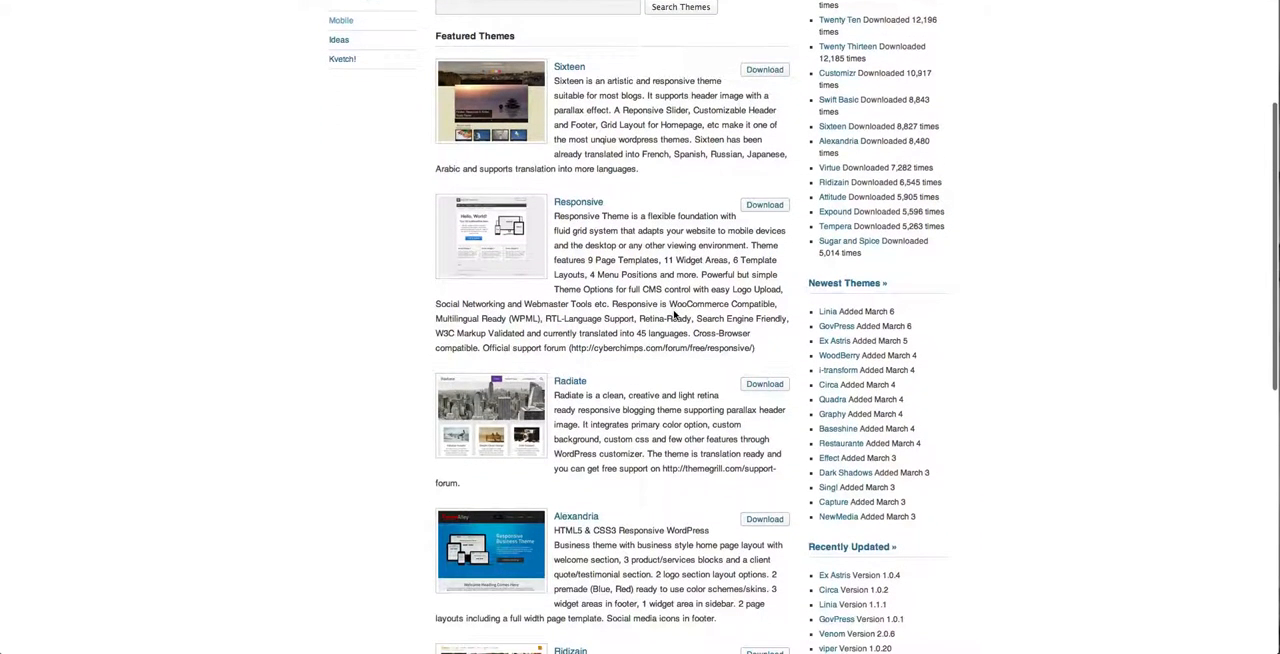
pyautogui.scroll(-3)
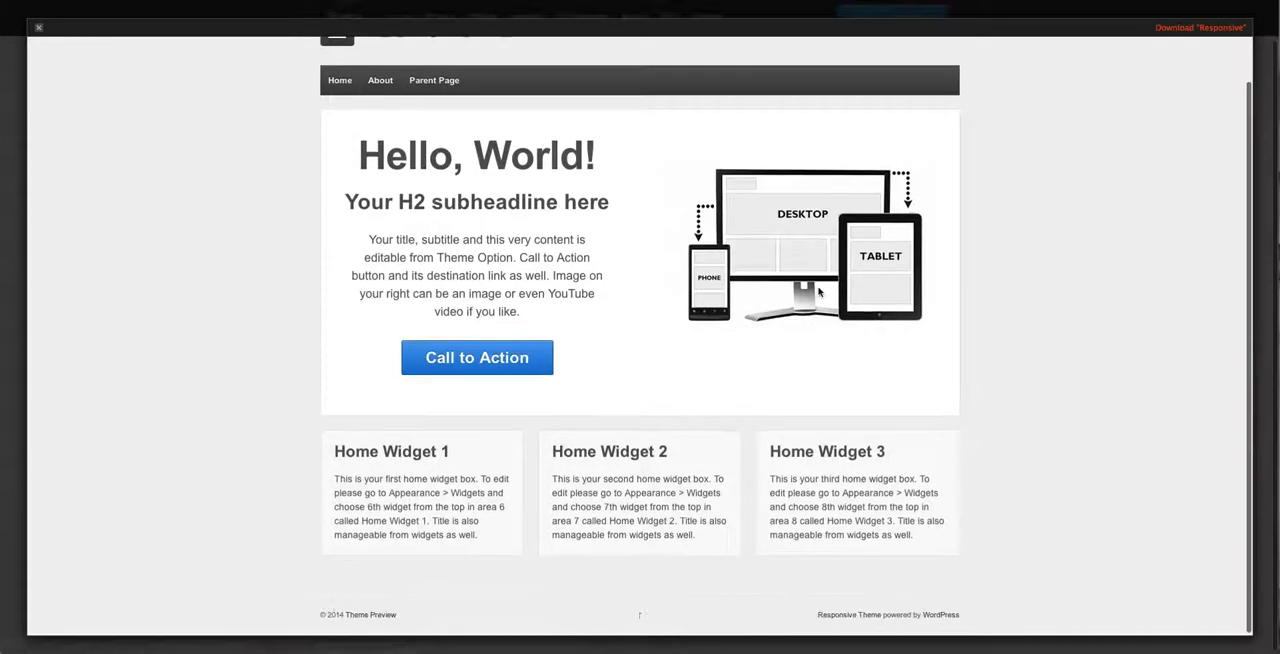
# Scroll the Responsive demo homepage to view its headline, call-to-action and three widgets.
pyautogui.scroll(3)
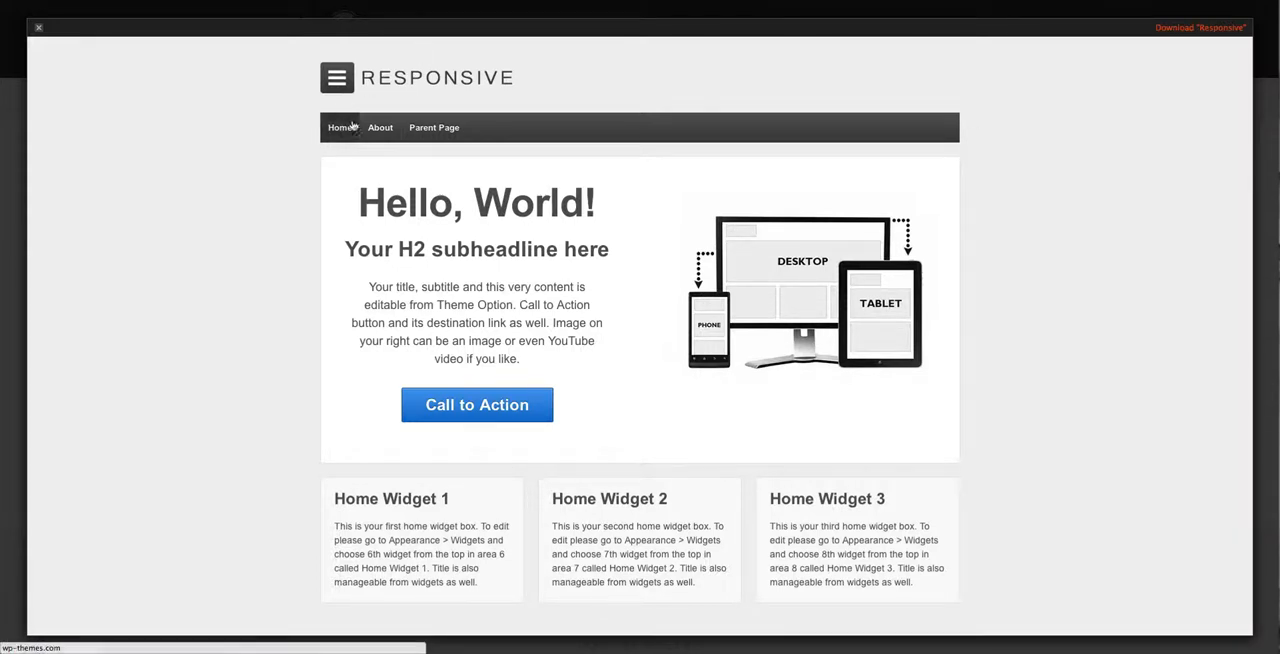
pyautogui.moveTo(780, 263)
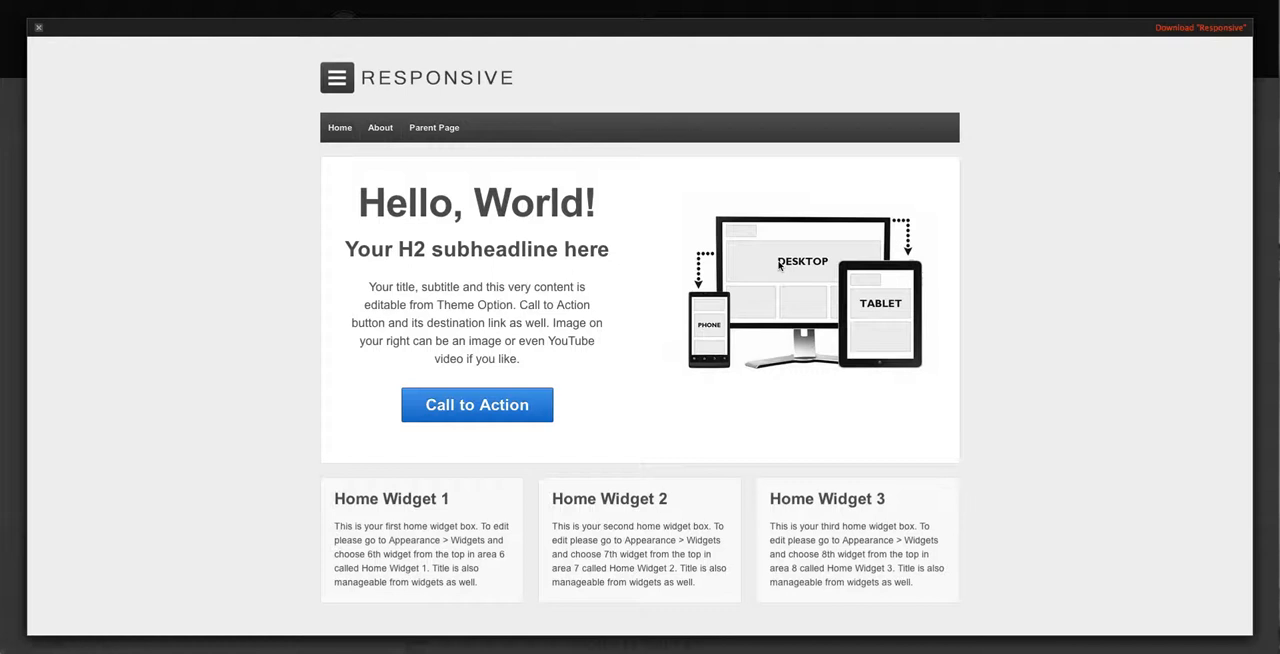
pyautogui.scroll(-3)
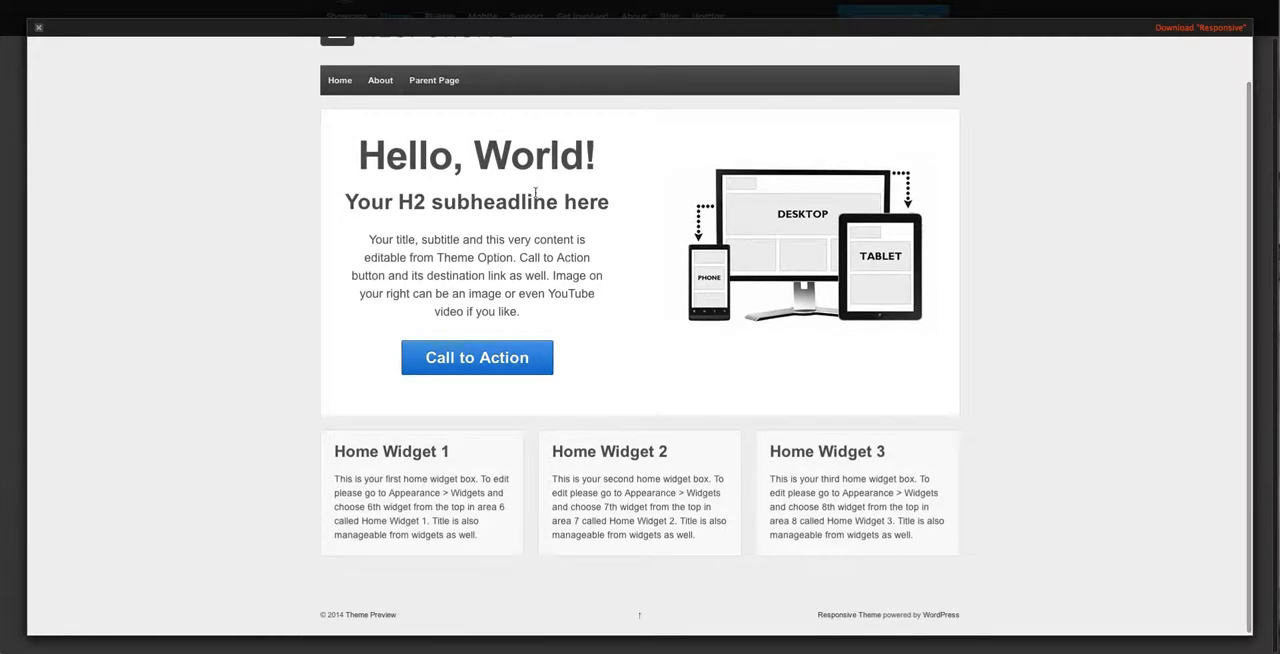
pyautogui.moveTo(363, 408)
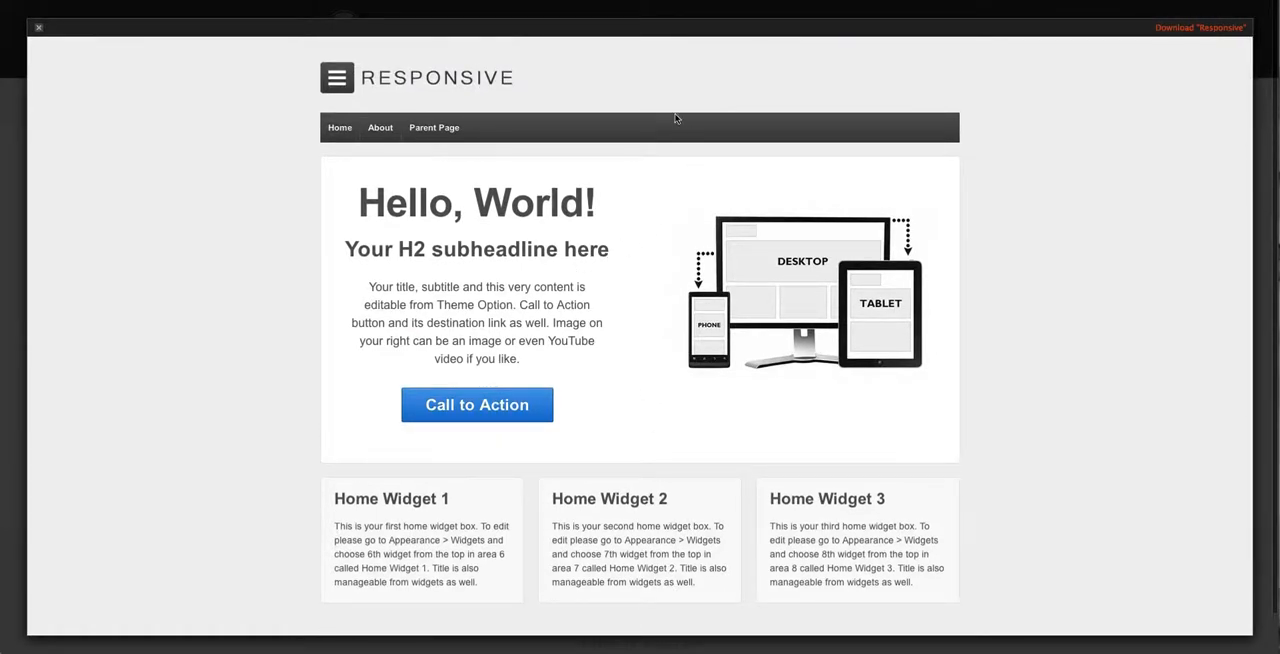
pyautogui.moveTo(658, 89)
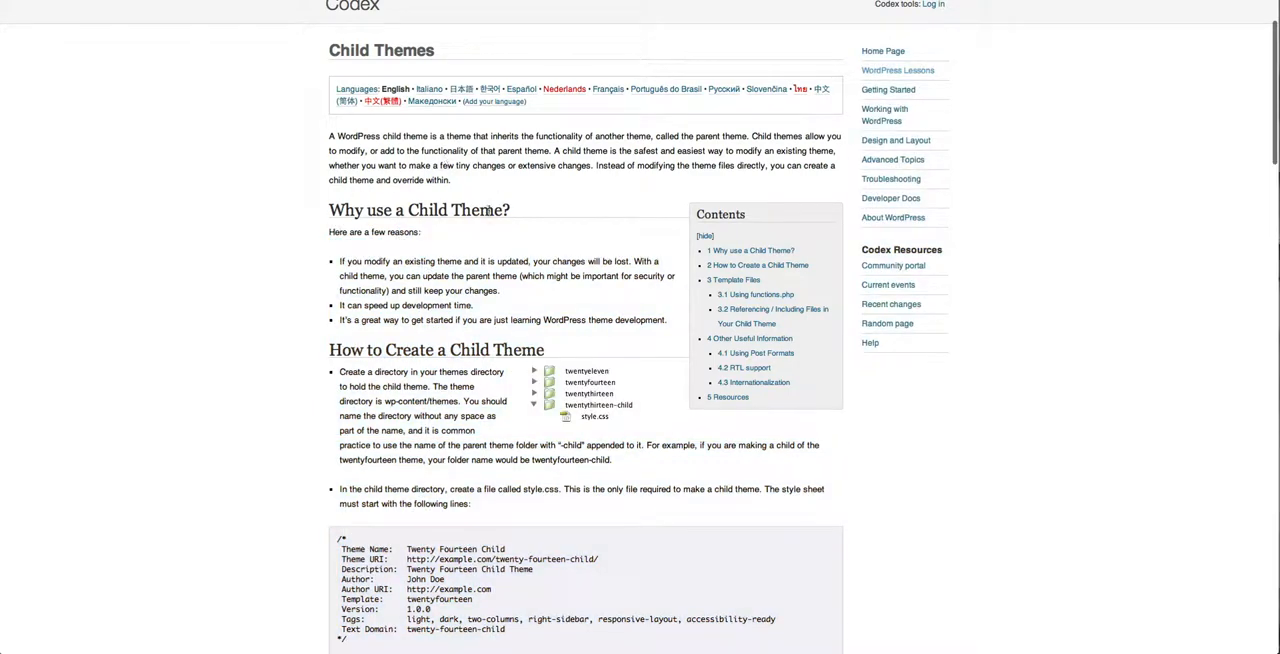
# Scroll through the Codex Child Themes article on what child themes are and how to create one.
pyautogui.scroll(-3)
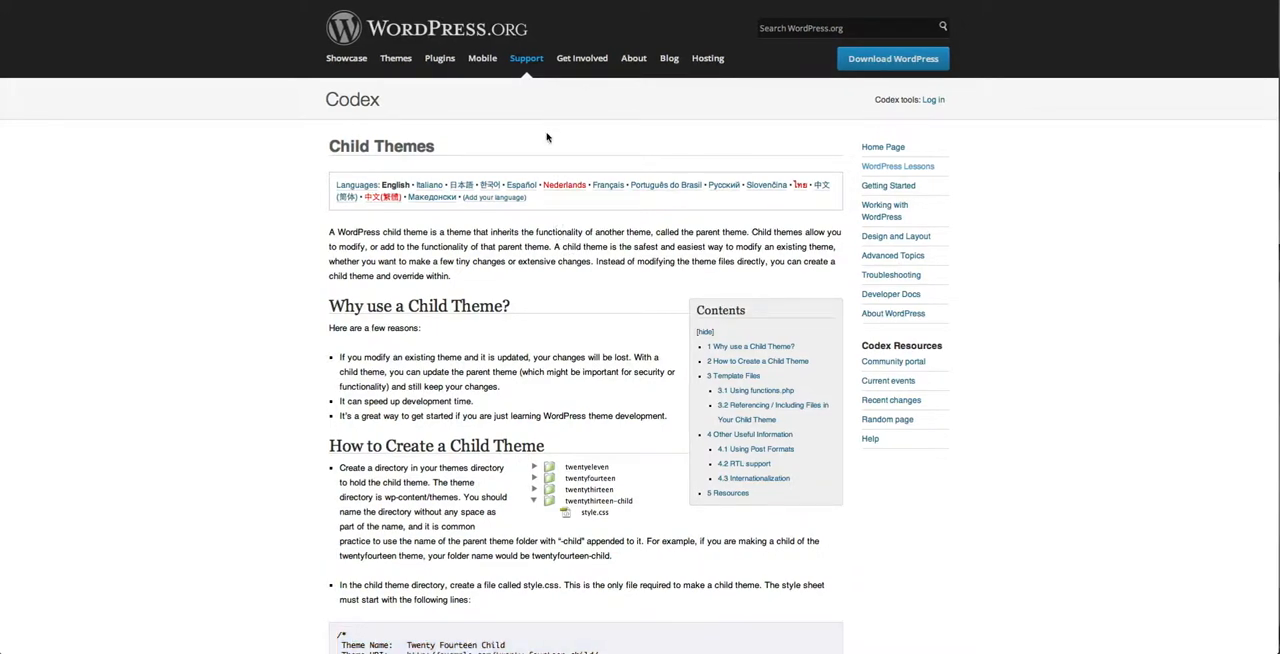
pyautogui.moveTo(547, 138)
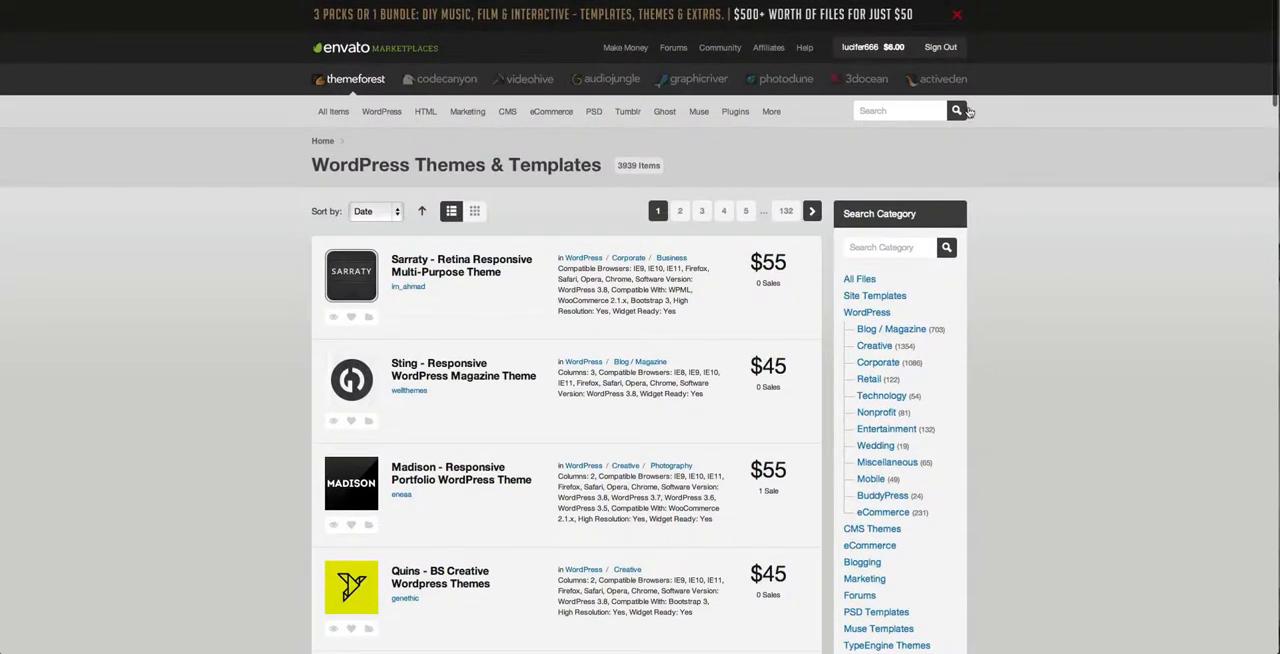
pyautogui.moveTo(991, 123)
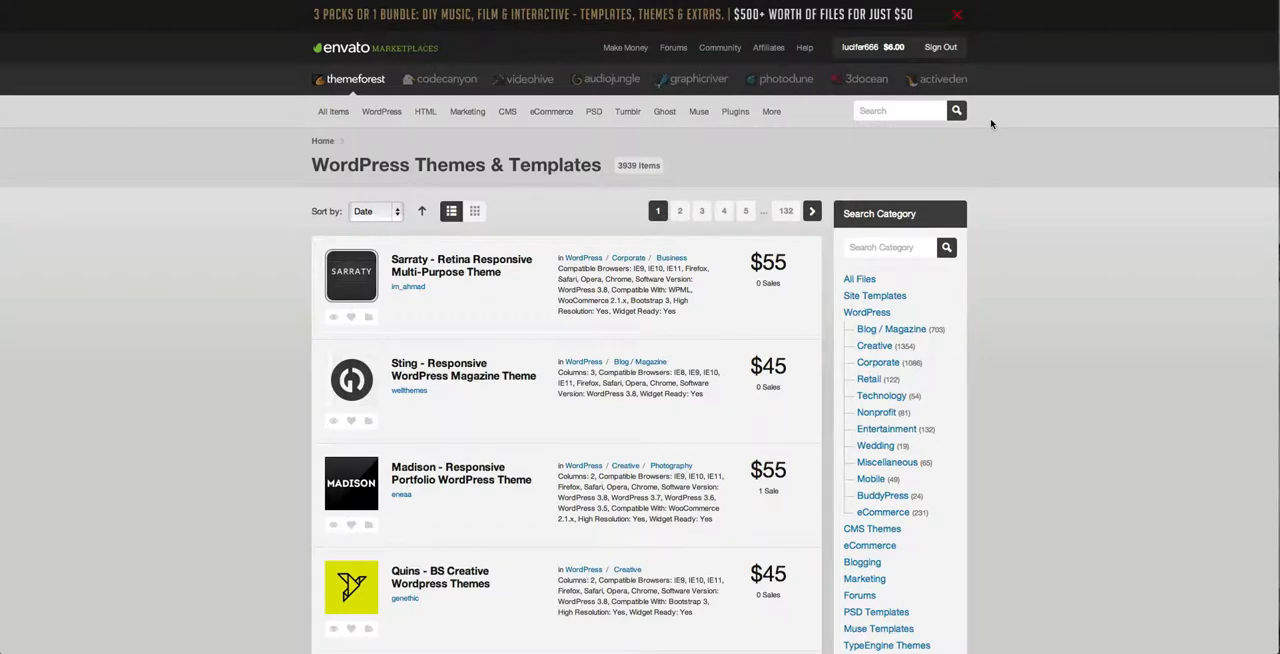
# Scroll the ThemeForest listing of 3,939 premium WordPress themes and templates.
pyautogui.scroll(-3)
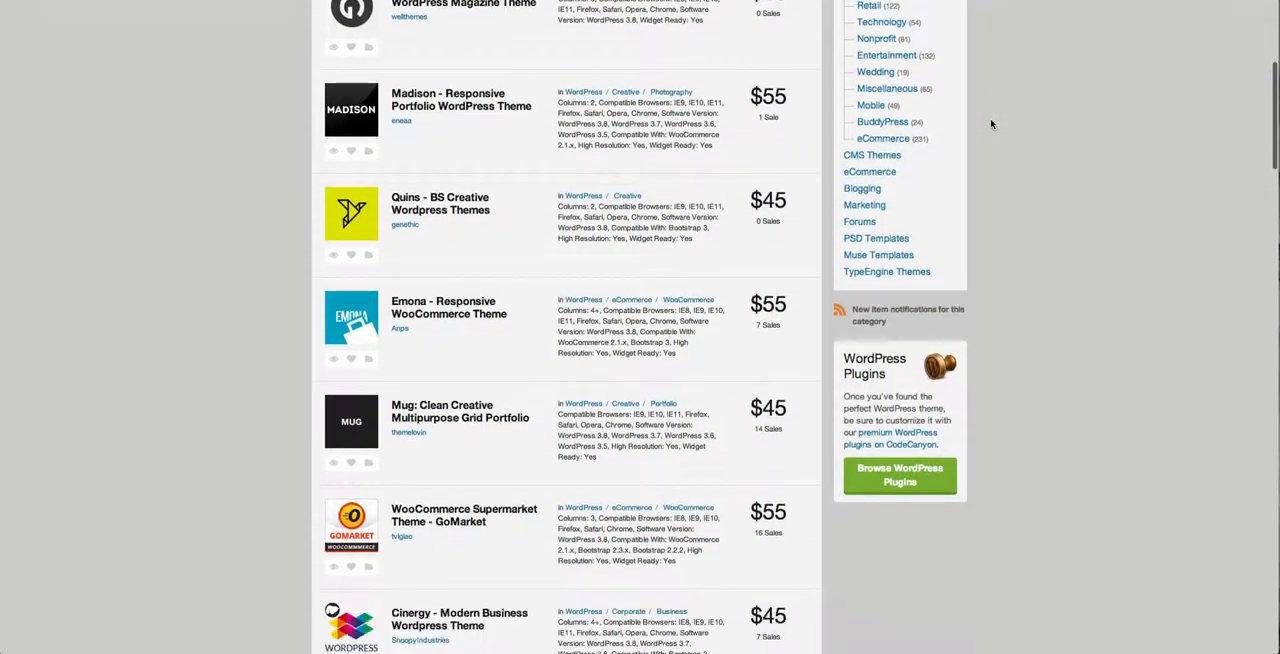
pyautogui.scroll(3)
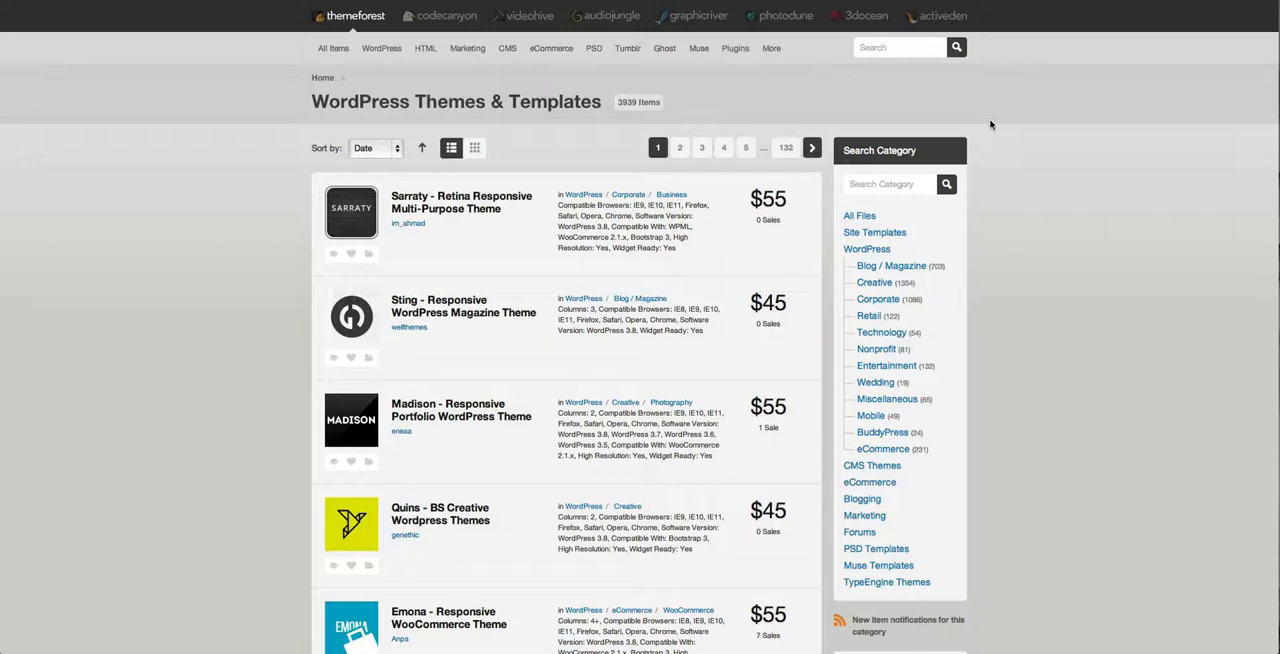
pyautogui.moveTo(1020, 126)
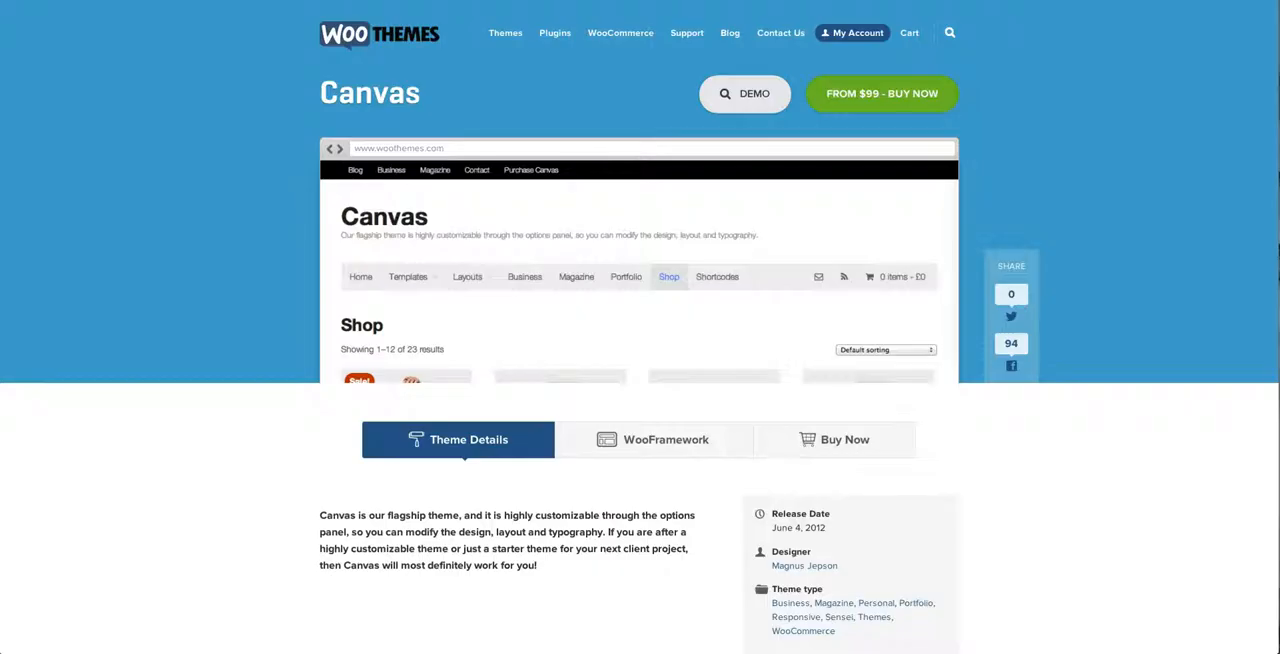
# Scroll the Canvas Theme Details through customization, layout, responsive and shop features.
pyautogui.scroll(-3)
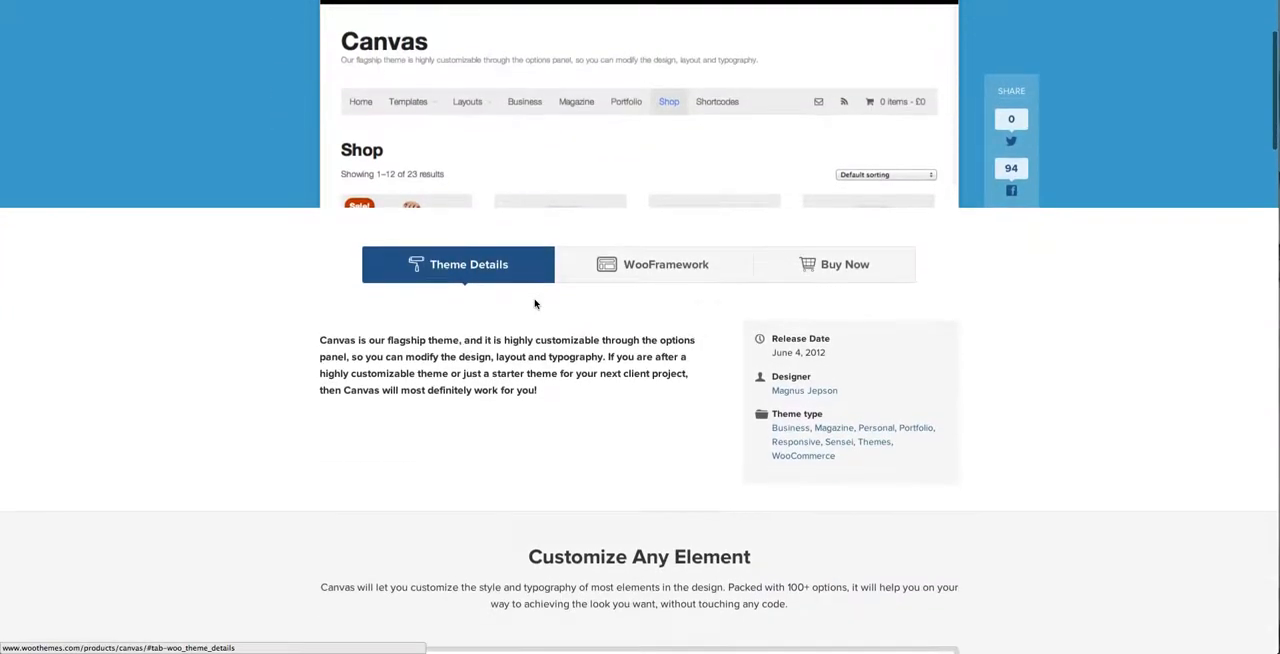
pyautogui.scroll(-3)
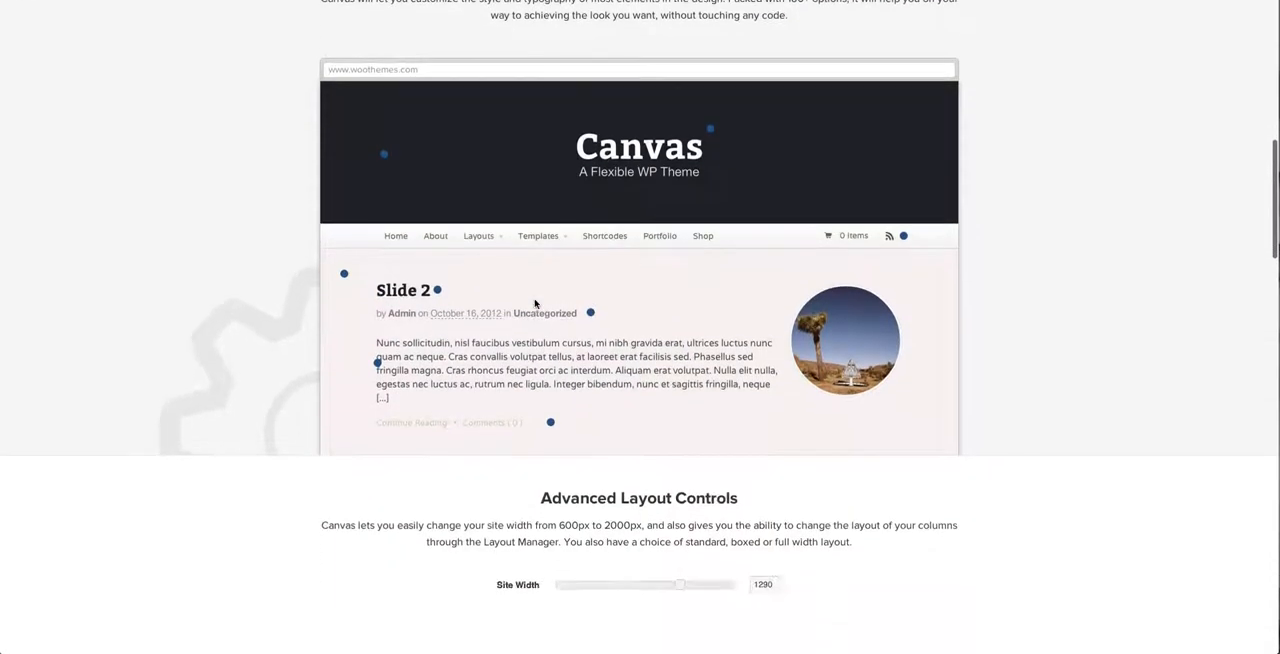
pyautogui.scroll(-3)
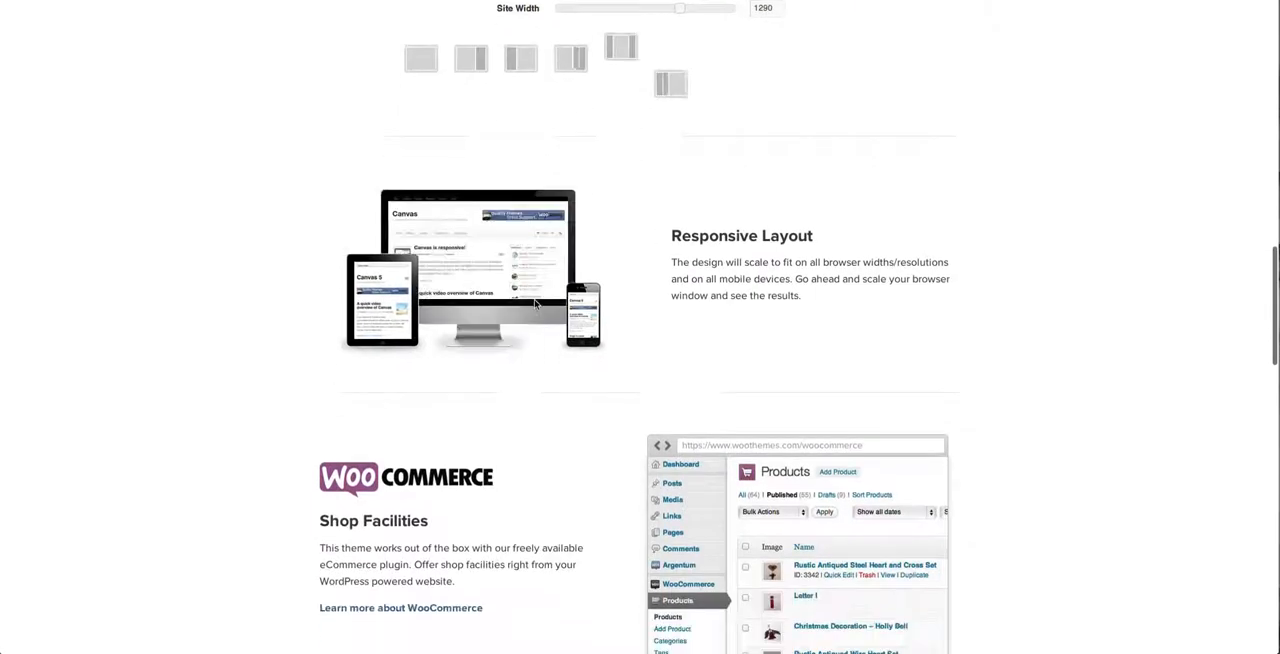
pyautogui.scroll(-3)
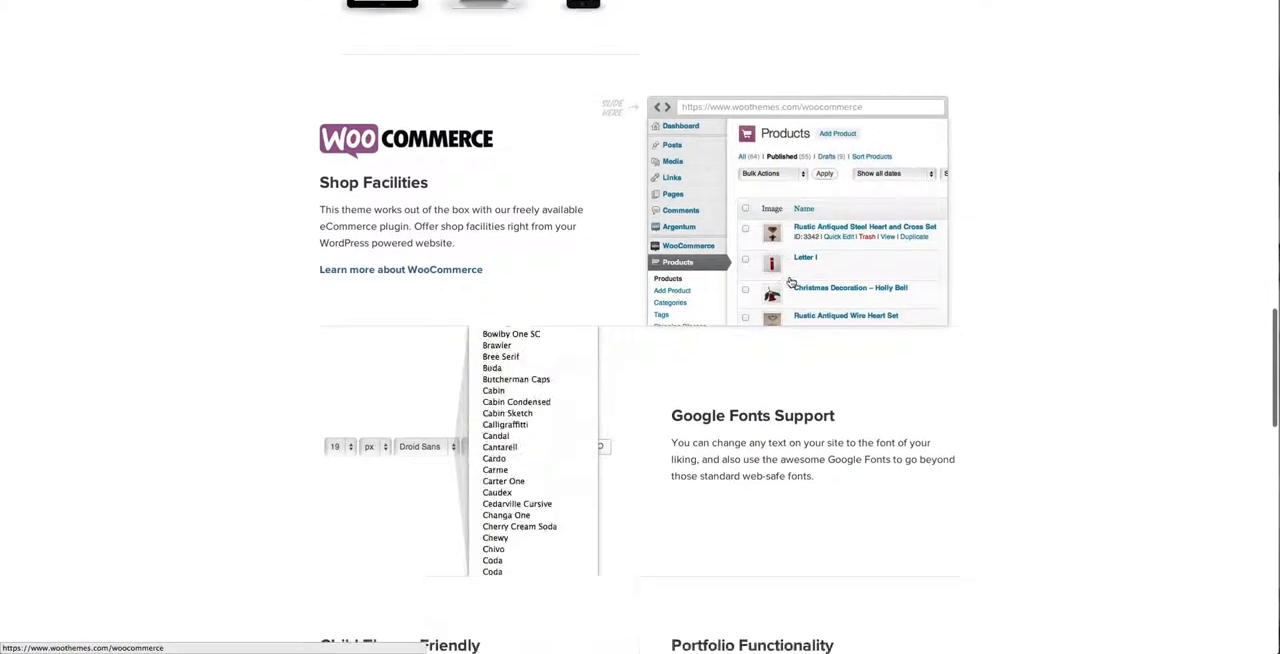
pyautogui.scroll(-3)
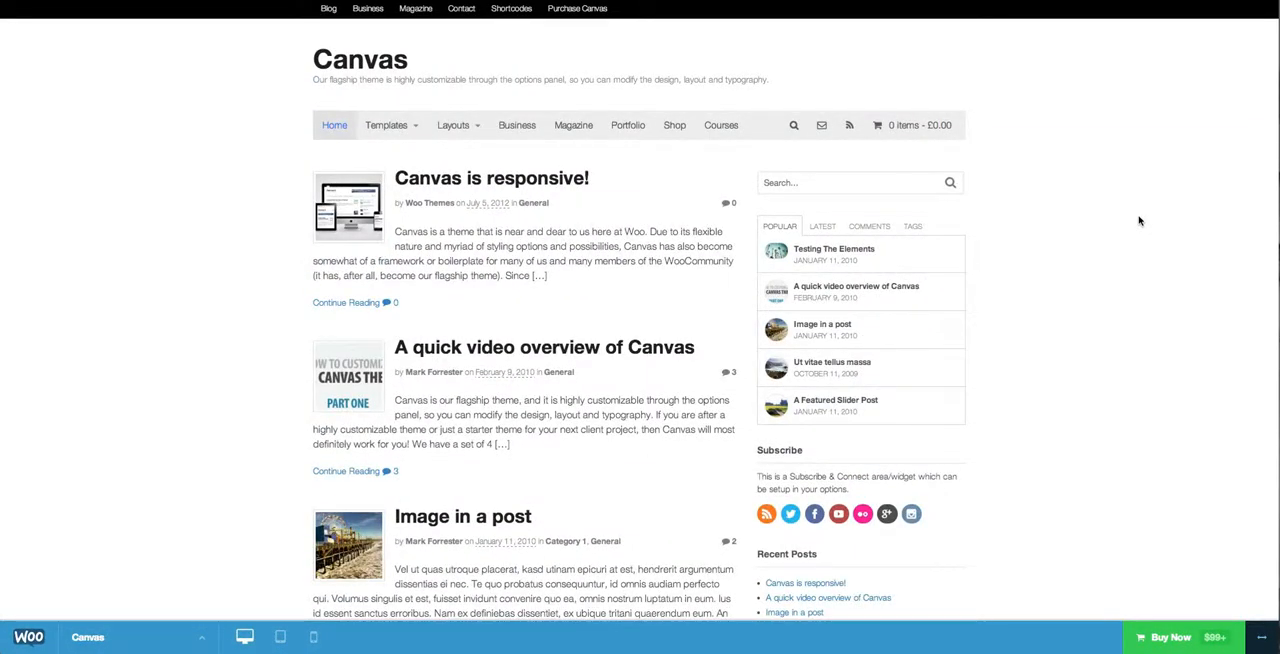
pyautogui.moveTo(1135, 130)
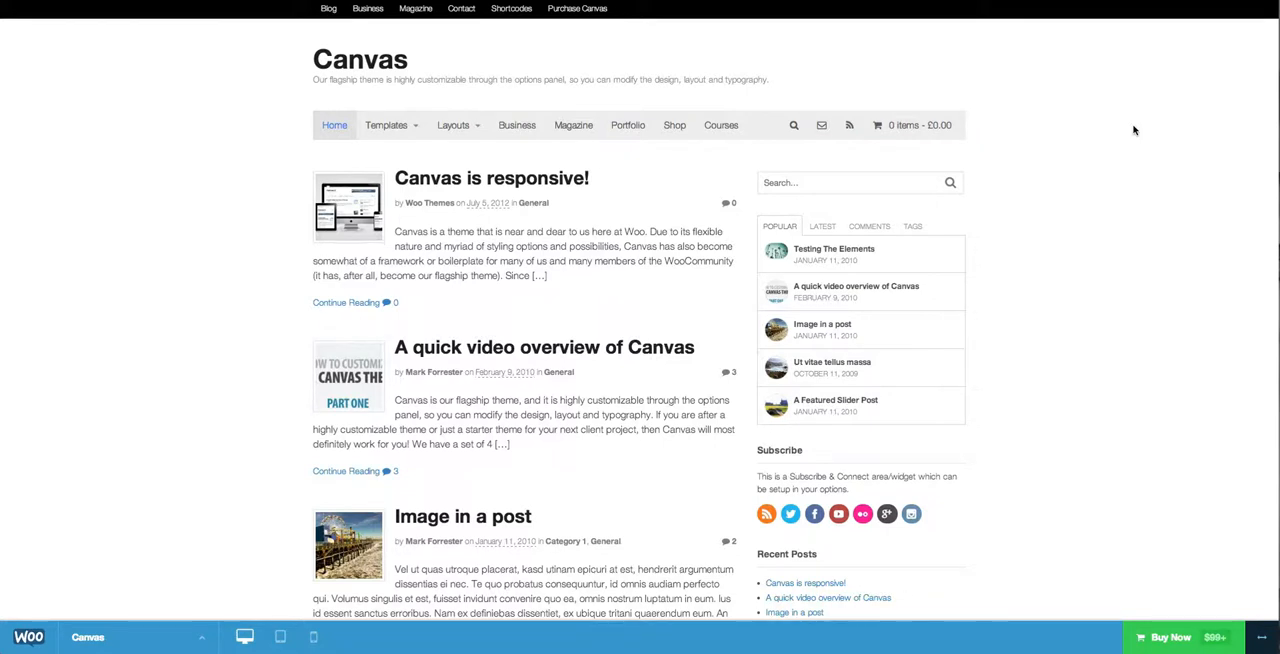
pyautogui.moveTo(1118, 131)
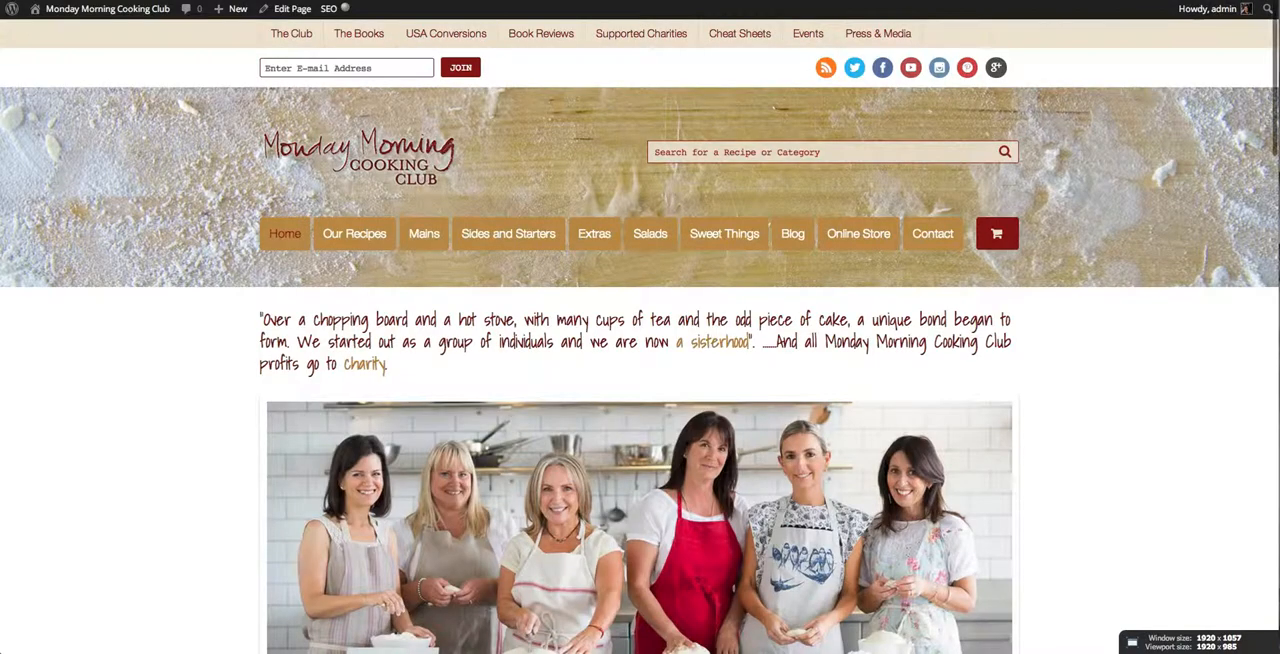
# Scroll the Monday Morning Cooking Club homepage past recipes, reviews and blog posts to the footer.
pyautogui.scroll(-3)
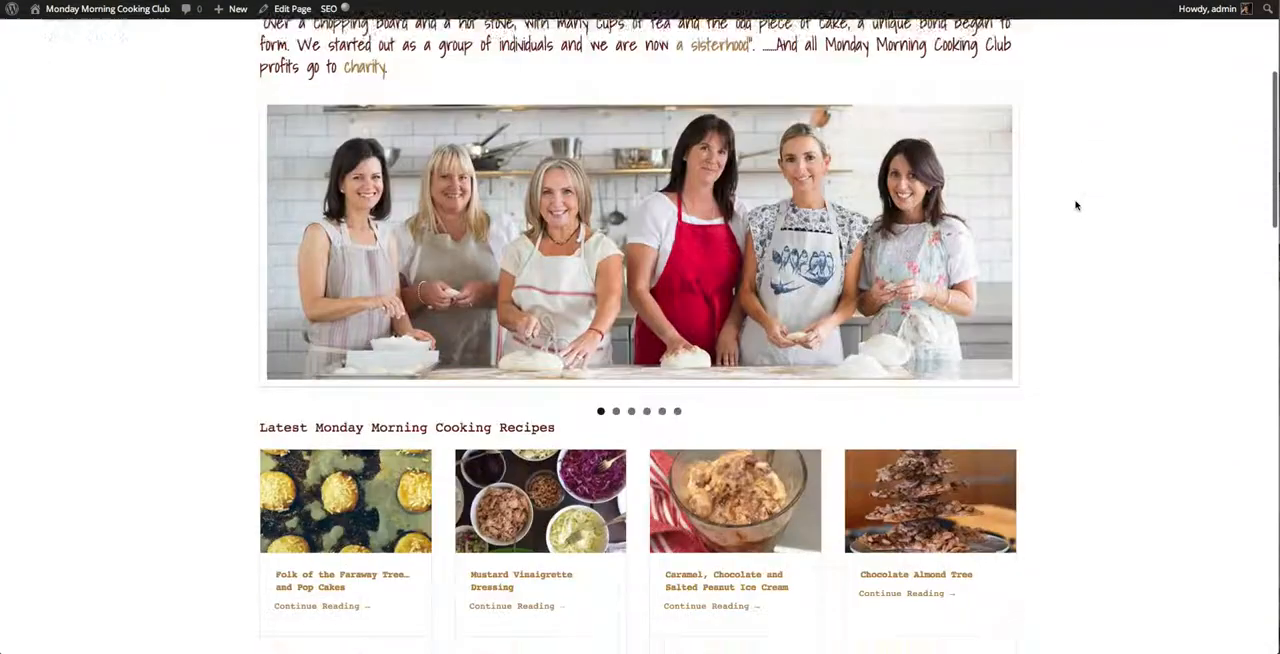
pyautogui.scroll(-3)
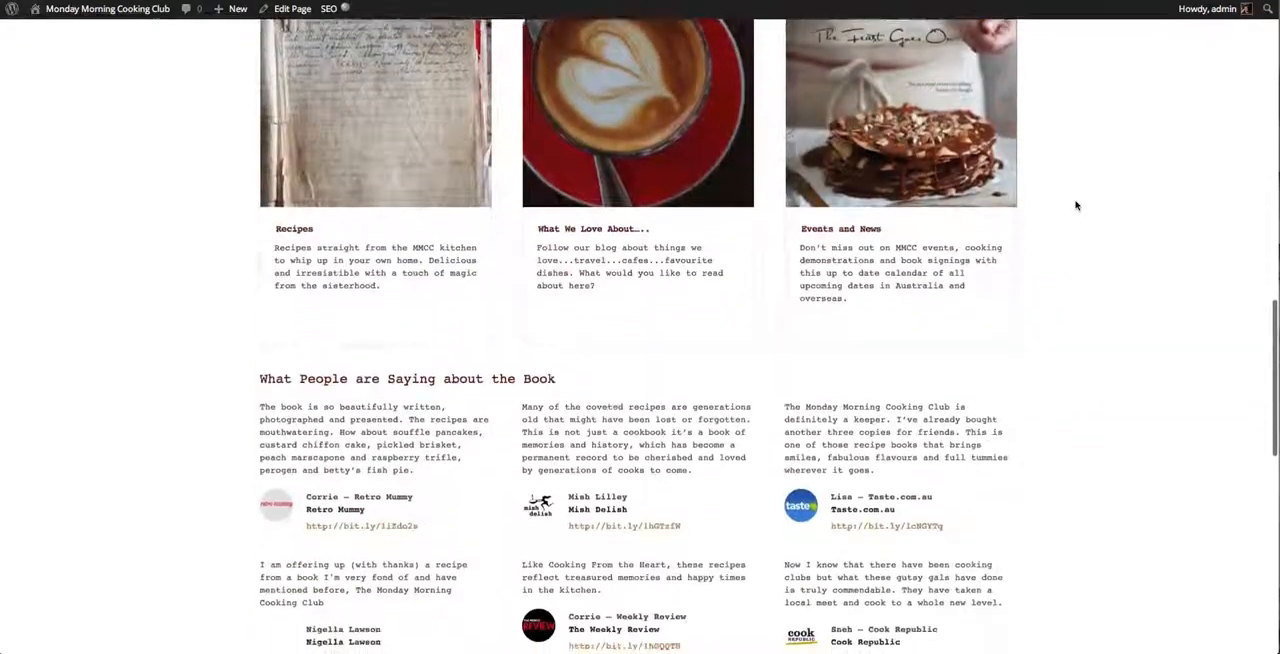
pyautogui.scroll(-3)
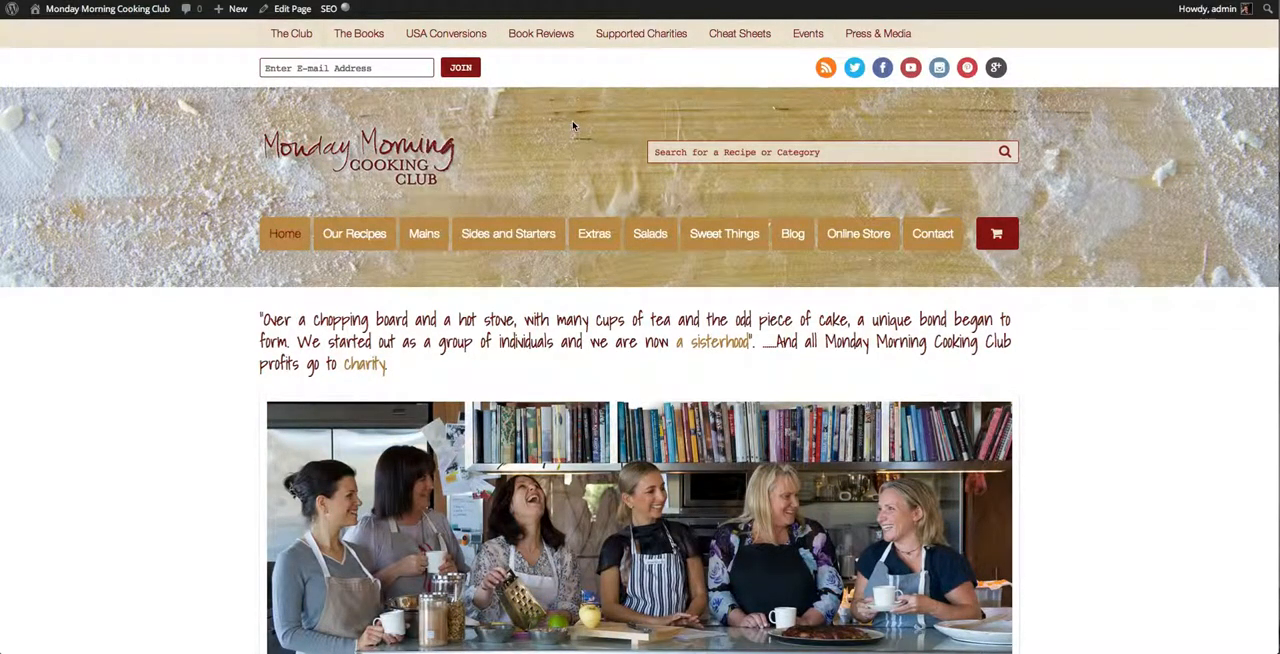
pyautogui.moveTo(590, 131)
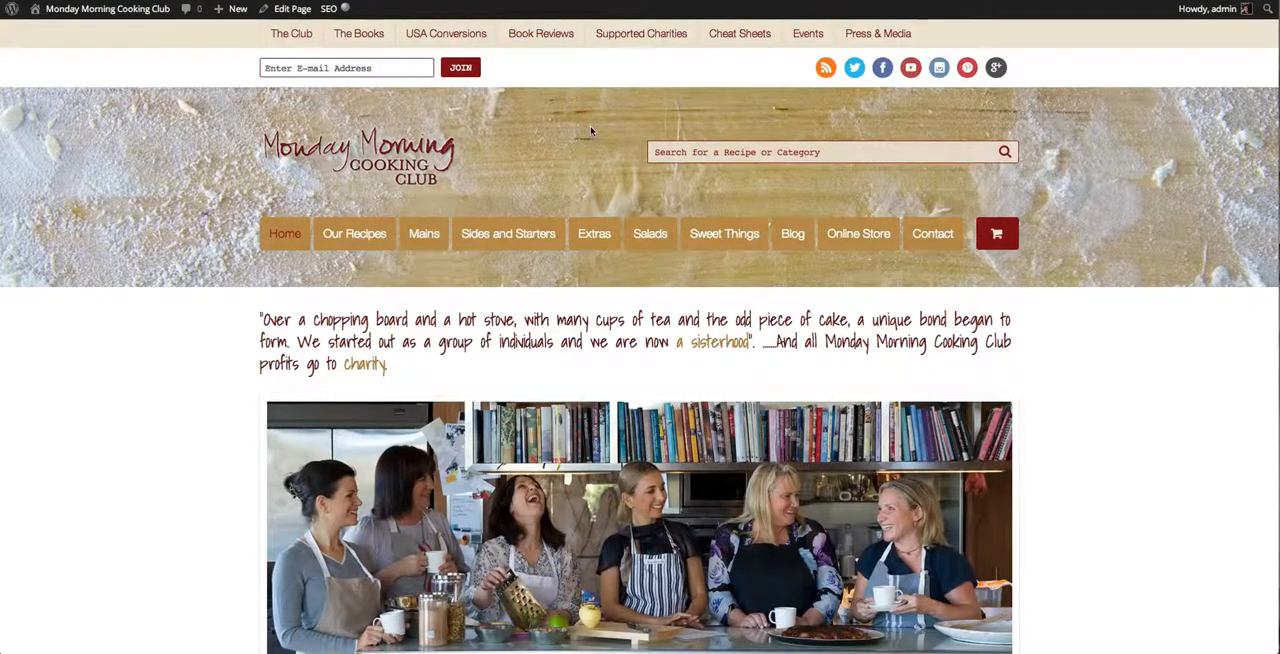
pyautogui.scroll(-3)
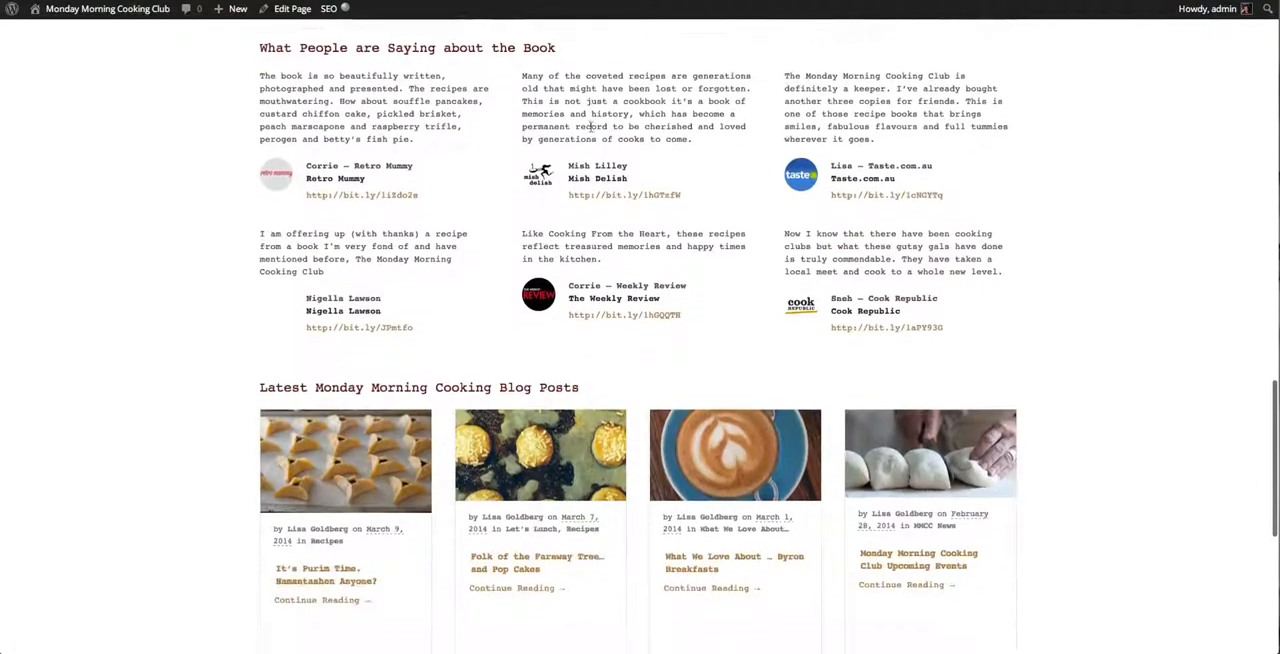
pyautogui.scroll(-3)
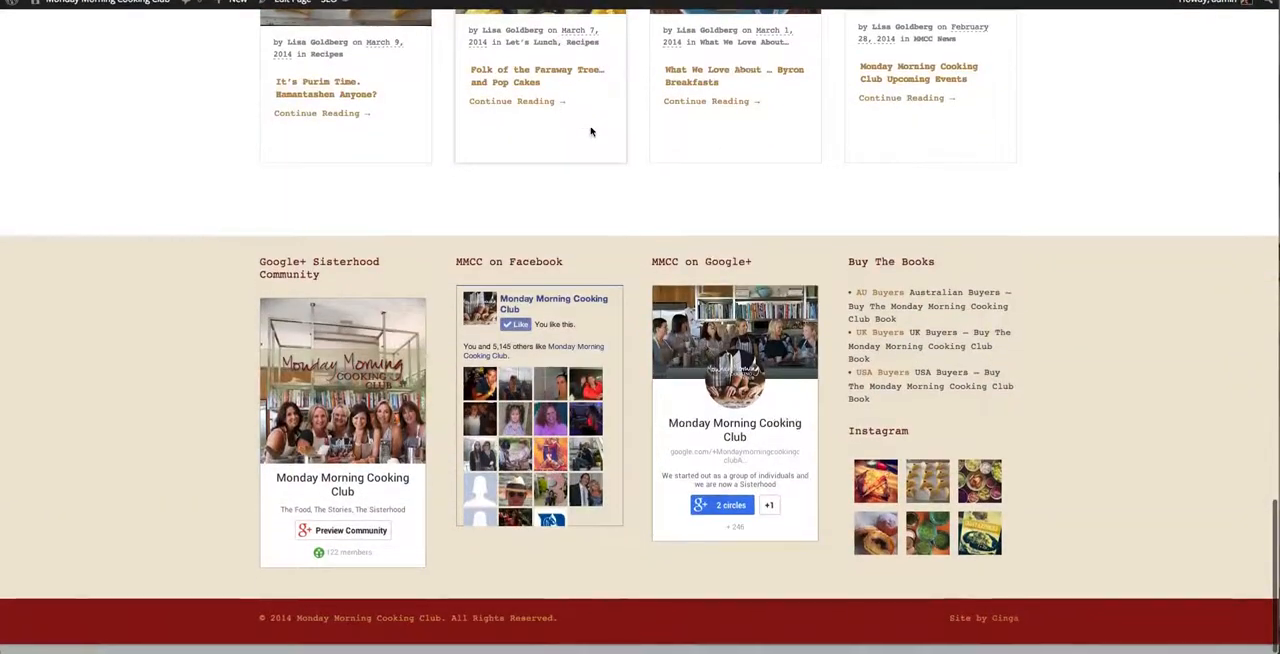
pyautogui.scroll(3)
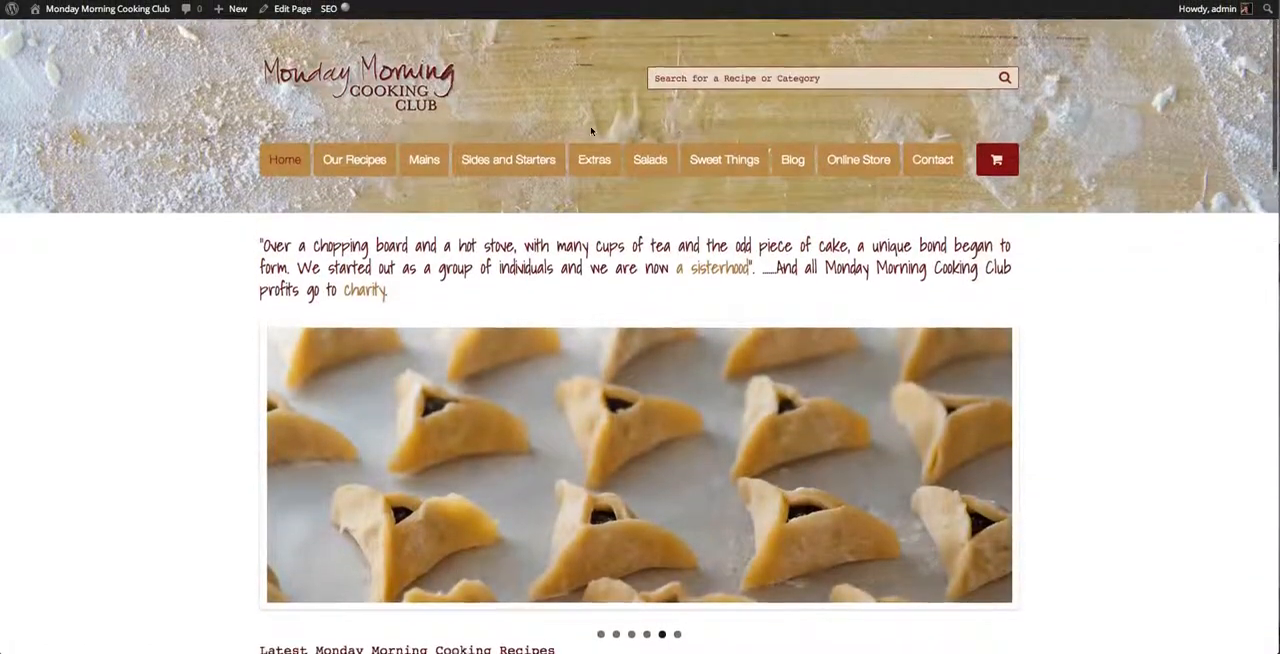
pyautogui.scroll(-3)
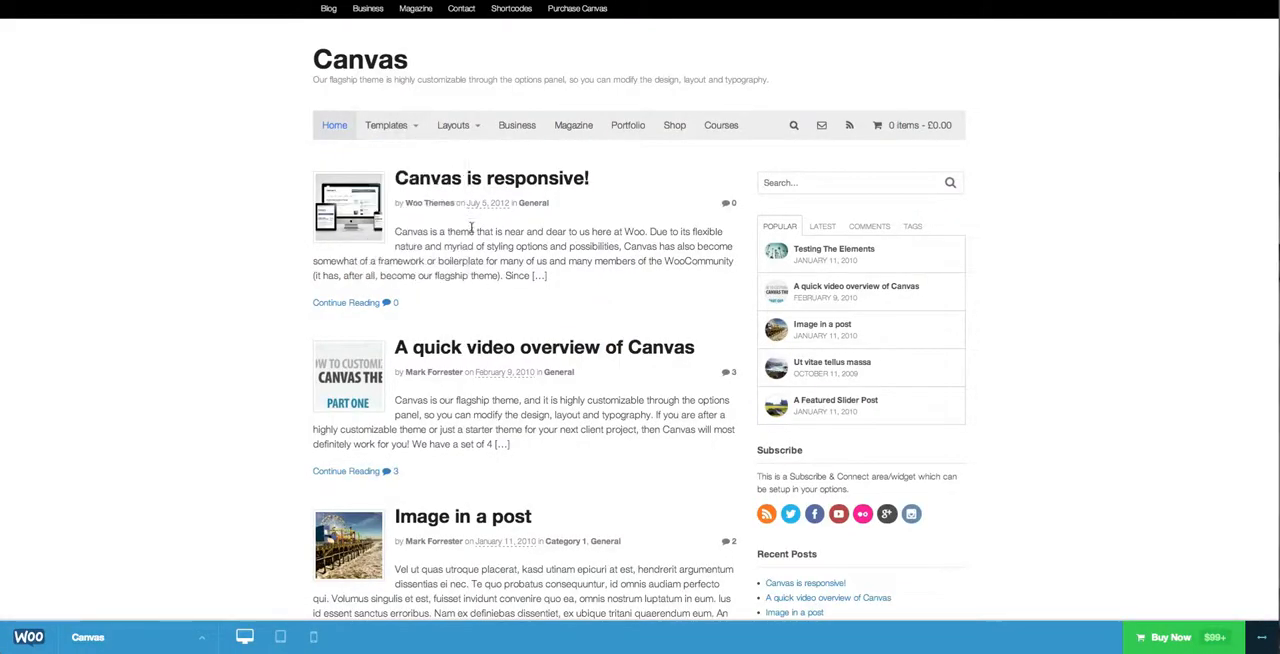
pyautogui.moveTo(648, 250)
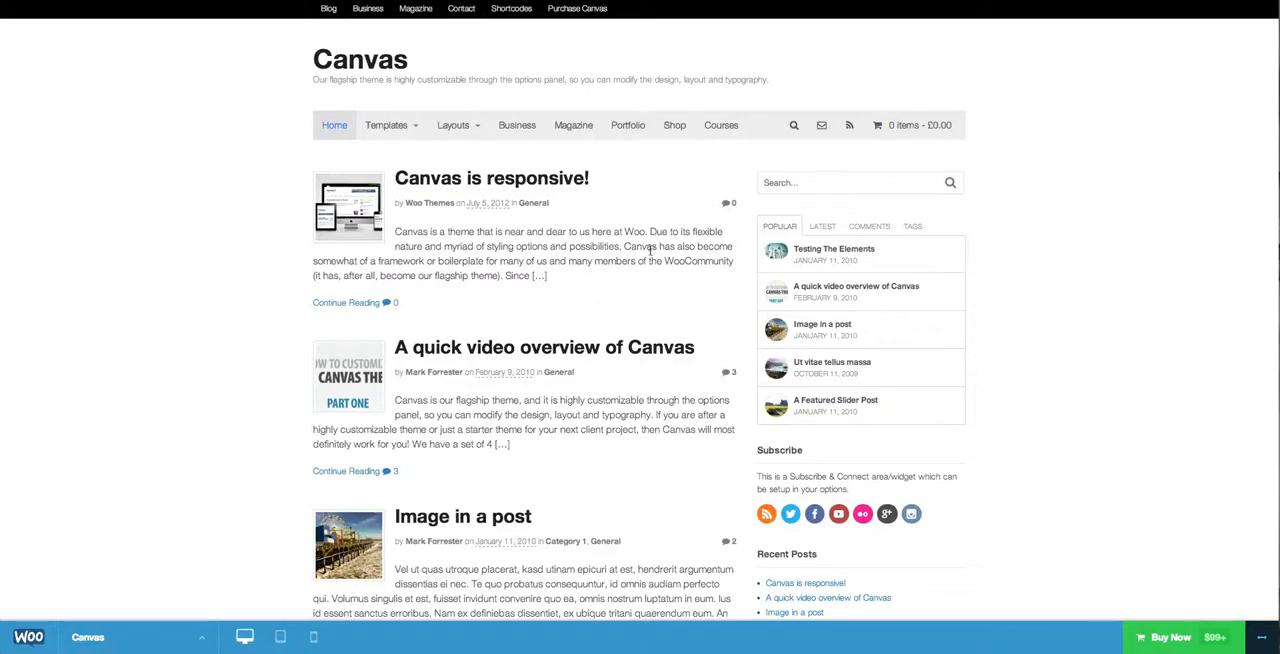